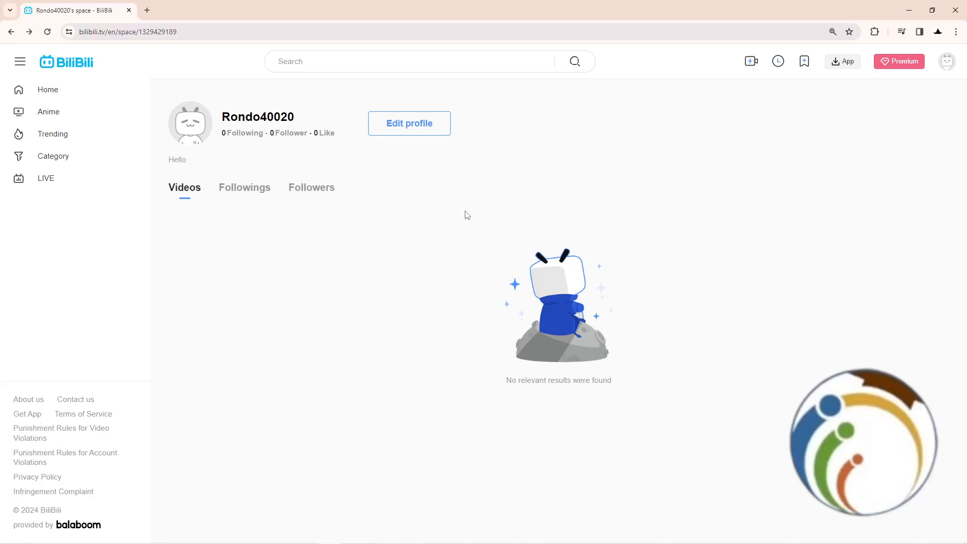
Reveal the account options menu from the profile avatar at the top right
{"action": "left_click", "coordinate": [946, 61]}
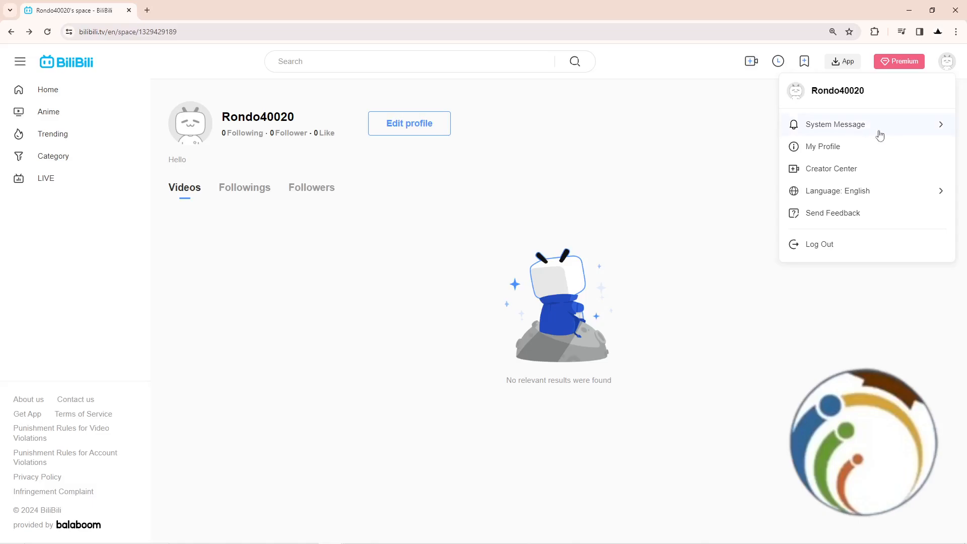
{"action": "mouse_move", "coordinate": [824, 147]}
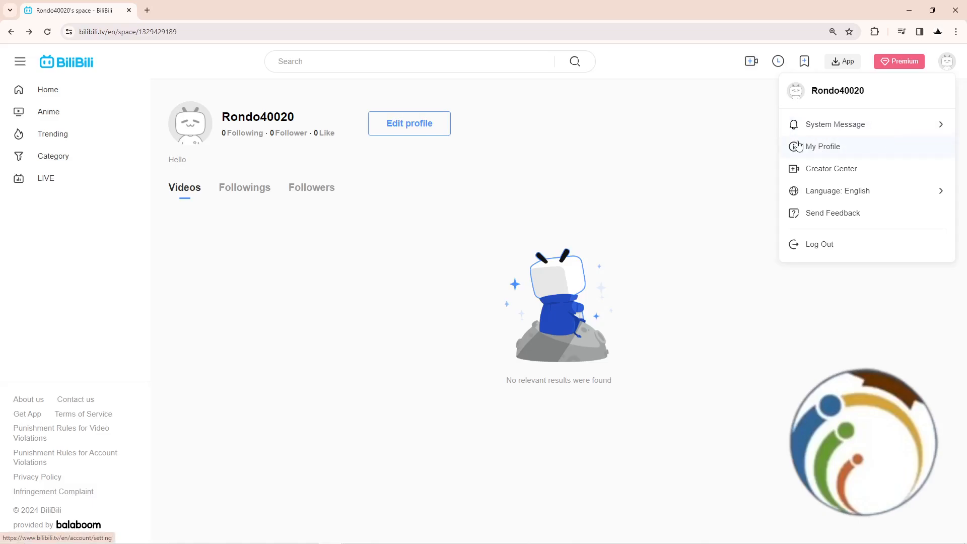
Go to My Profile and bring up the calendar for the Date of Birth 1970-01-01
{"action": "left_click", "coordinate": [822, 147]}
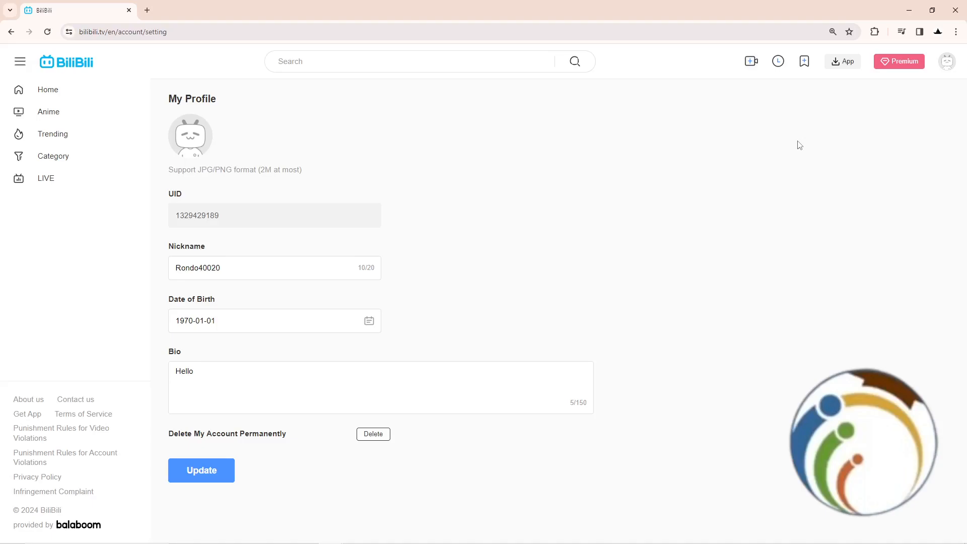
{"action": "mouse_move", "coordinate": [407, 327]}
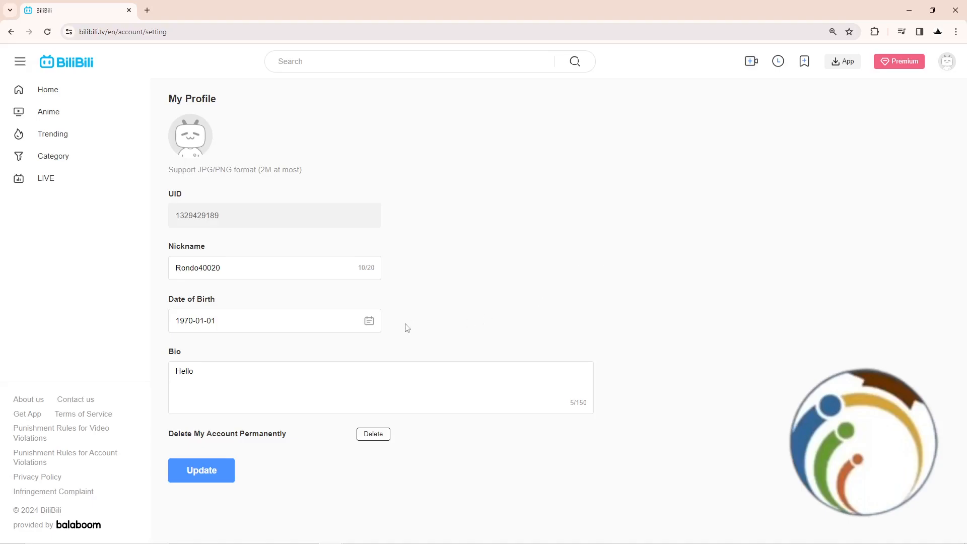
{"action": "left_click", "coordinate": [369, 321]}
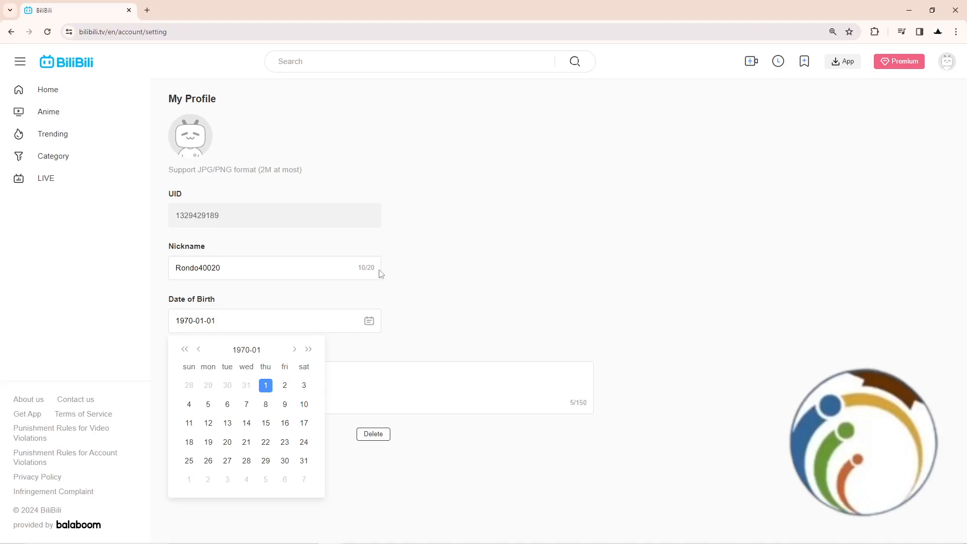
Advance the calendar year by year from 1970 toward January 2000 for the new birth date
{"action": "left_click", "coordinate": [185, 350]}
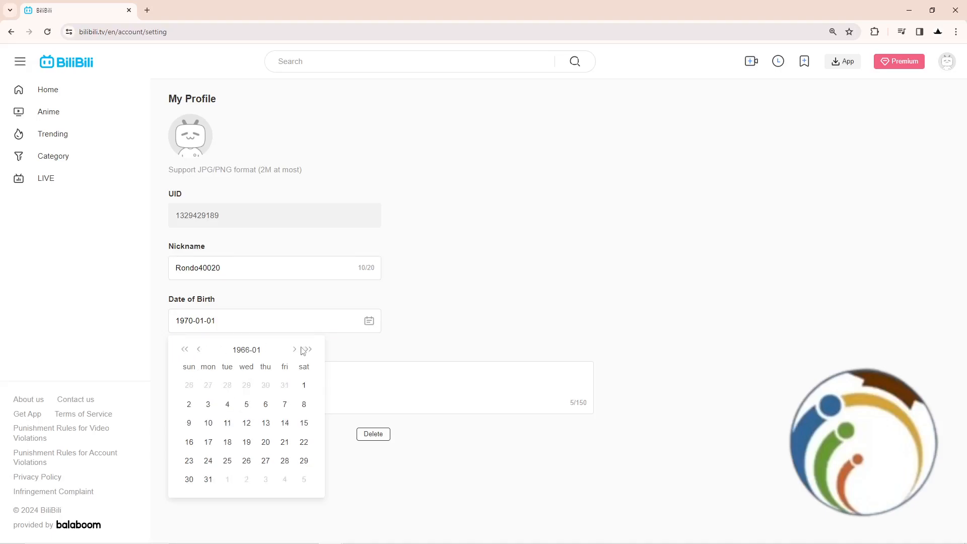
{"action": "left_click", "coordinate": [310, 350]}
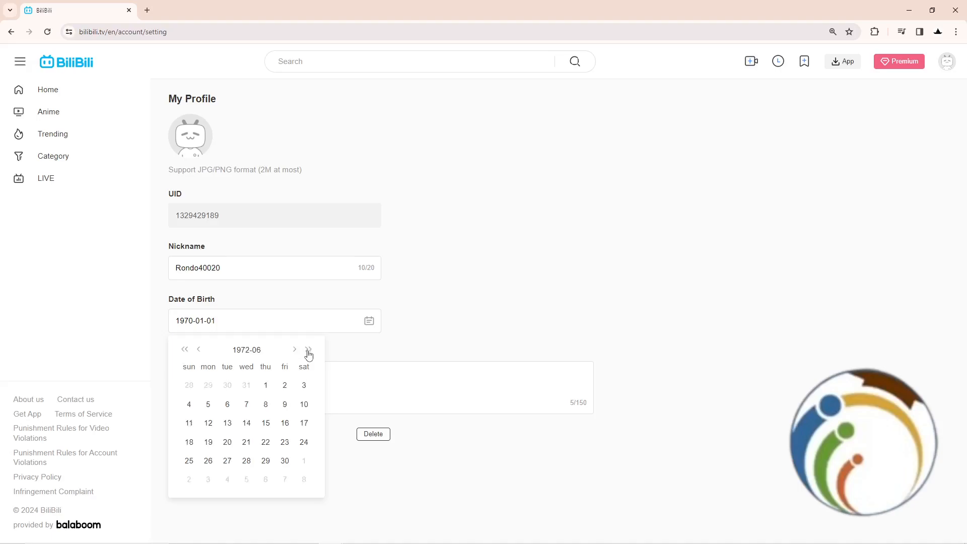
{"action": "left_click", "coordinate": [308, 350]}
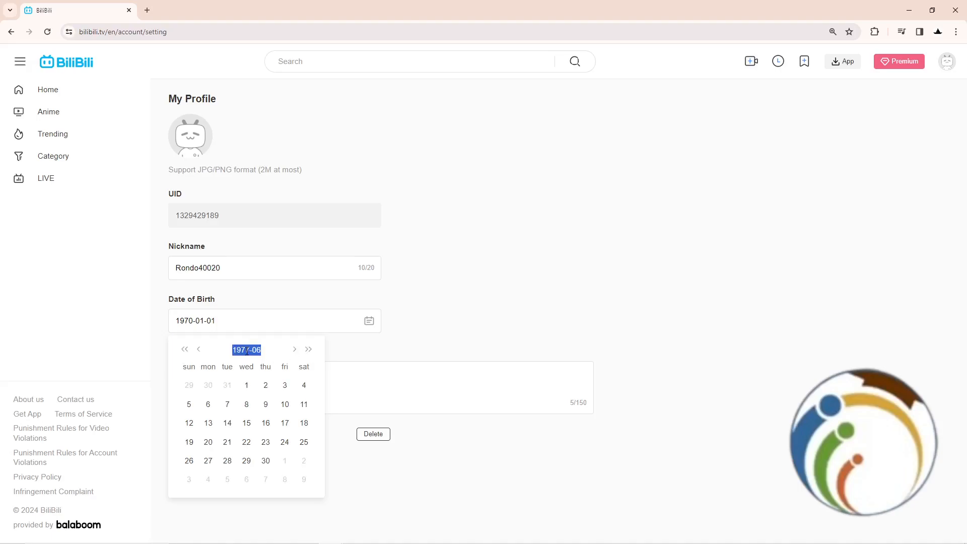
{"action": "left_click", "coordinate": [308, 349]}
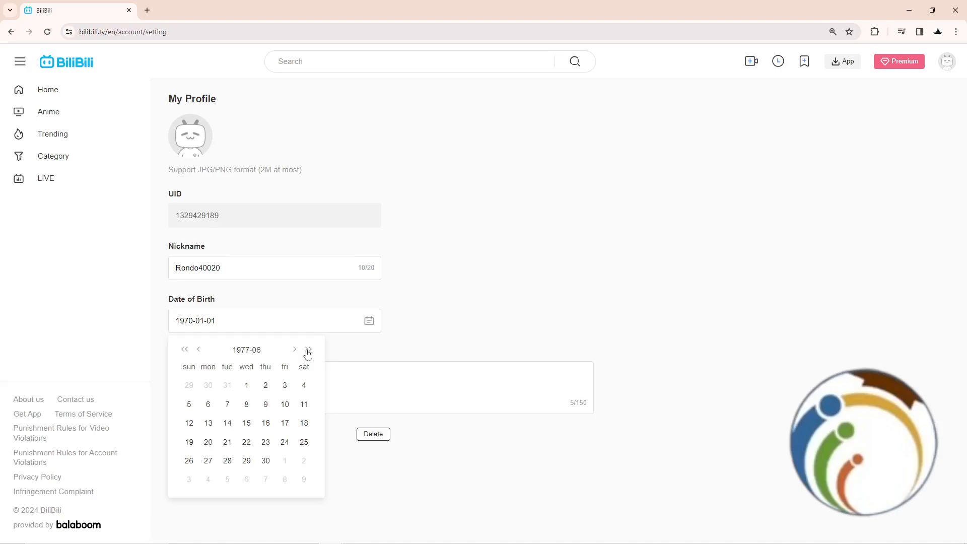
{"action": "left_click", "coordinate": [308, 349]}
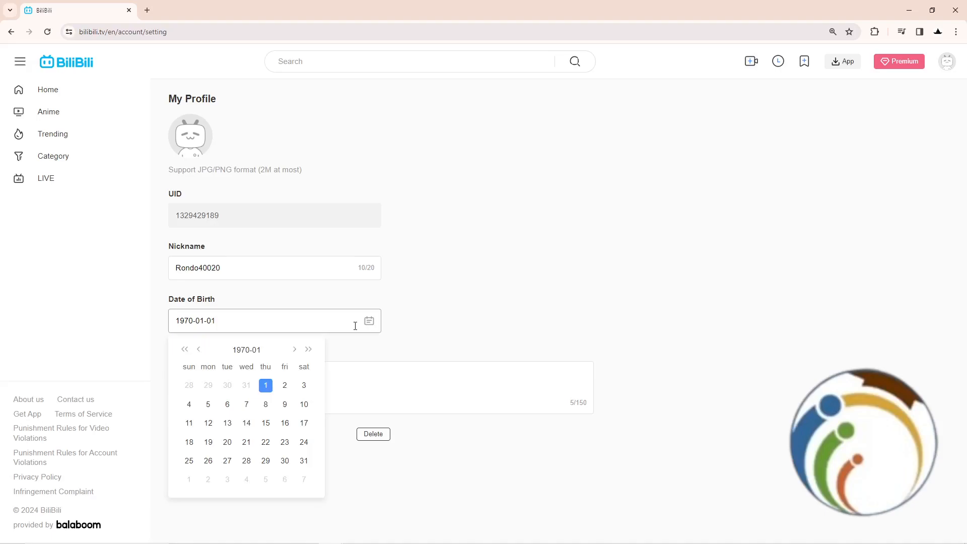
{"action": "left_click", "coordinate": [308, 350]}
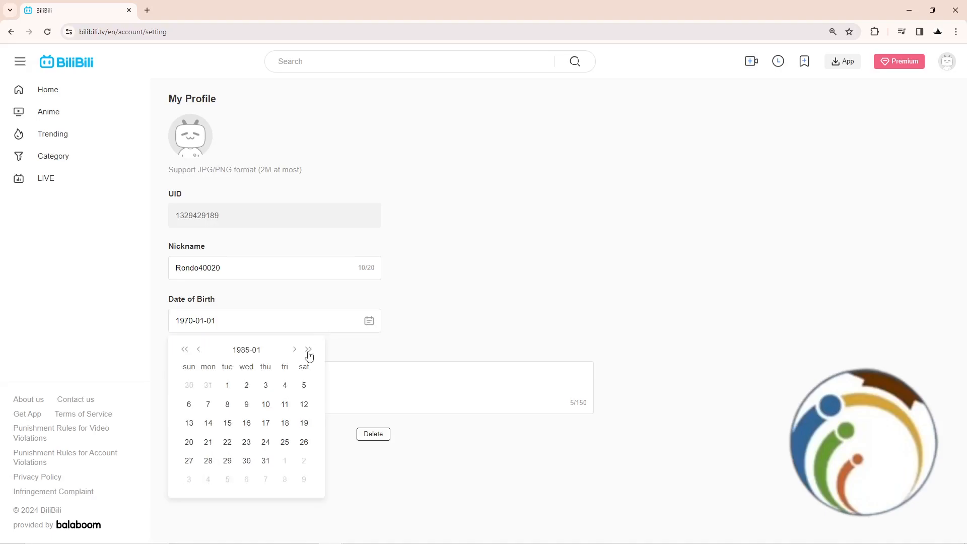
{"action": "left_click", "coordinate": [308, 350]}
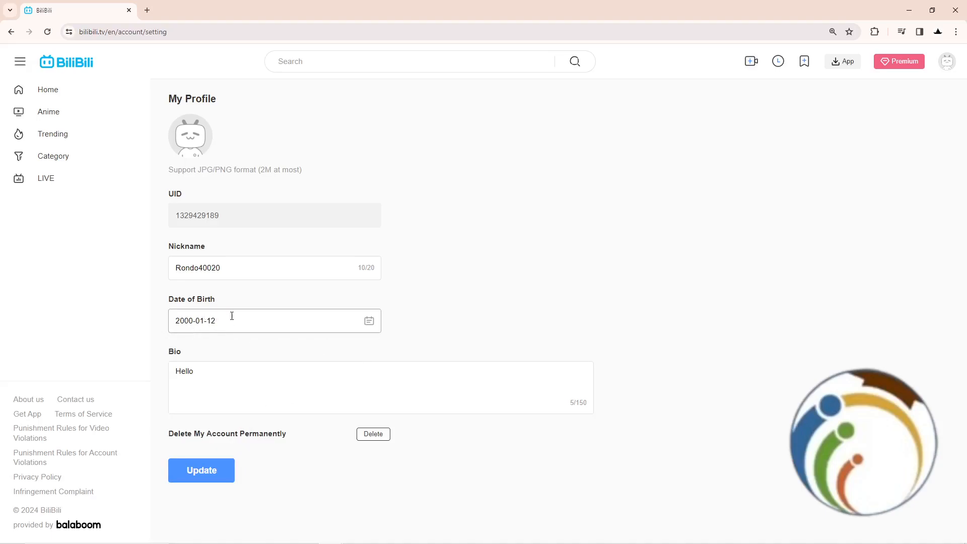
{"action": "mouse_move", "coordinate": [285, 294]}
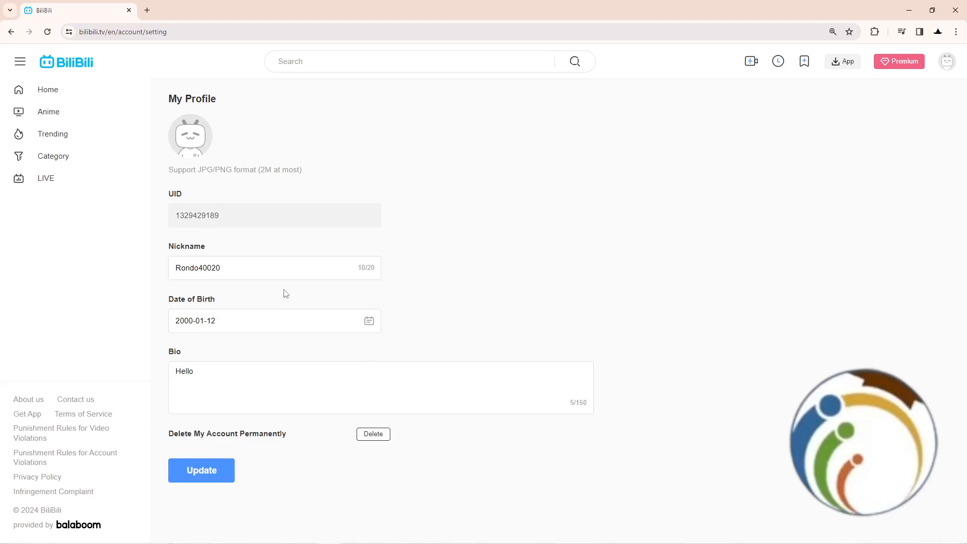
{"action": "mouse_move", "coordinate": [387, 295]}
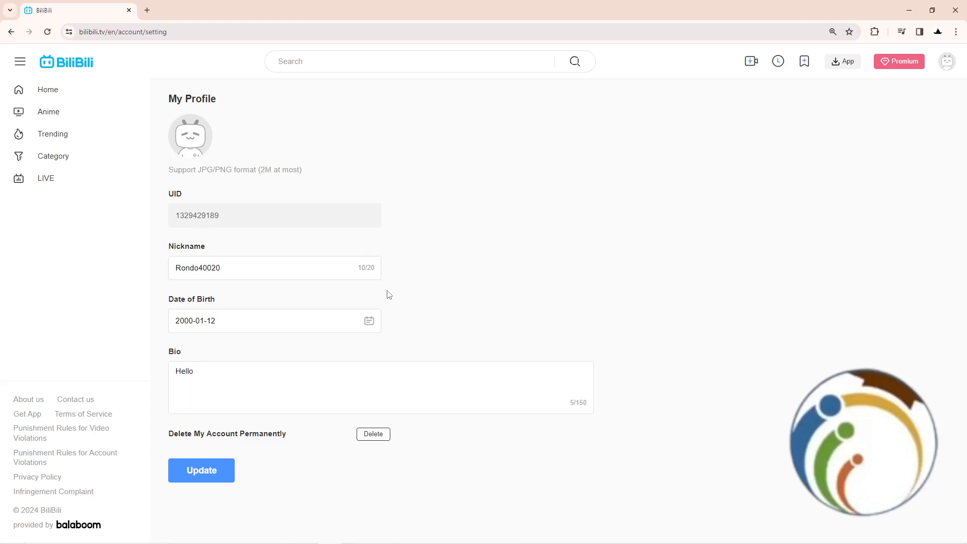